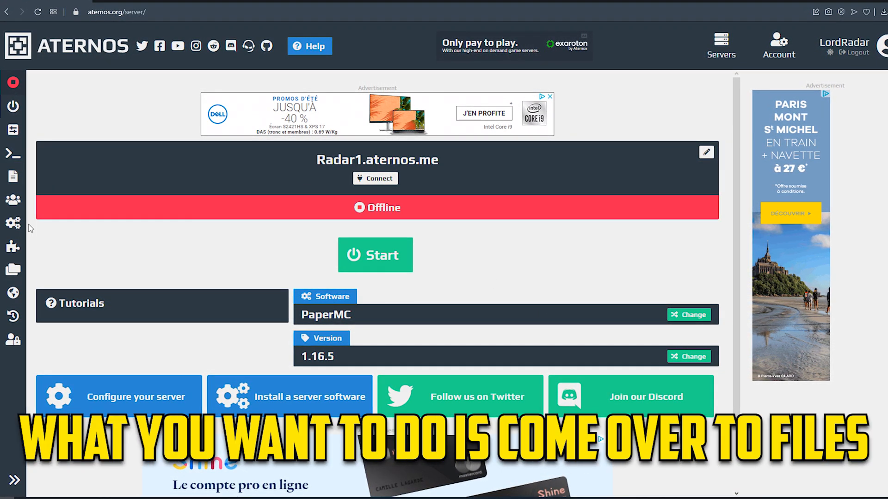
# Open plugins/ClearLag/config.yml in the Aternos file editor
pyautogui.click(13, 269)
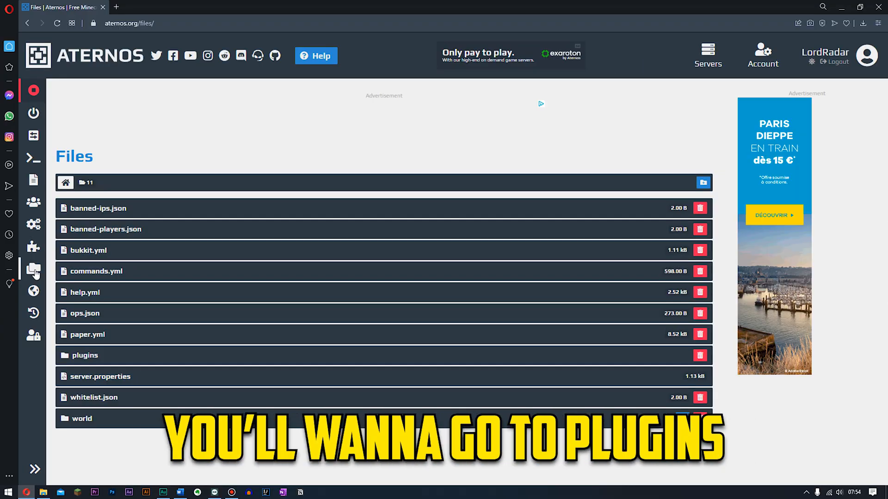
pyautogui.click(86, 355)
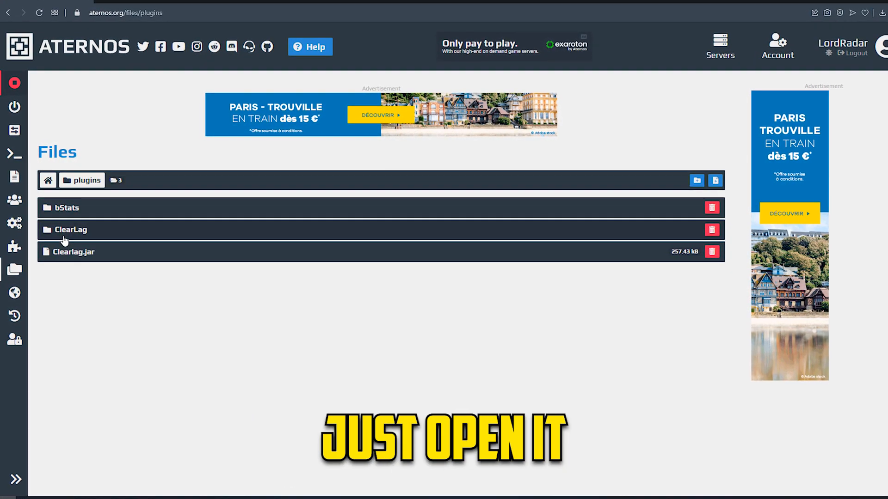
pyautogui.click(70, 229)
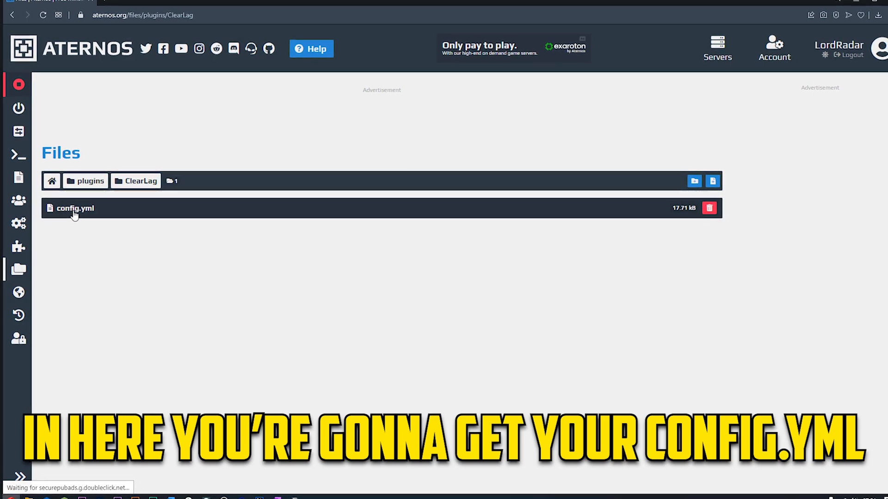
pyautogui.click(75, 208)
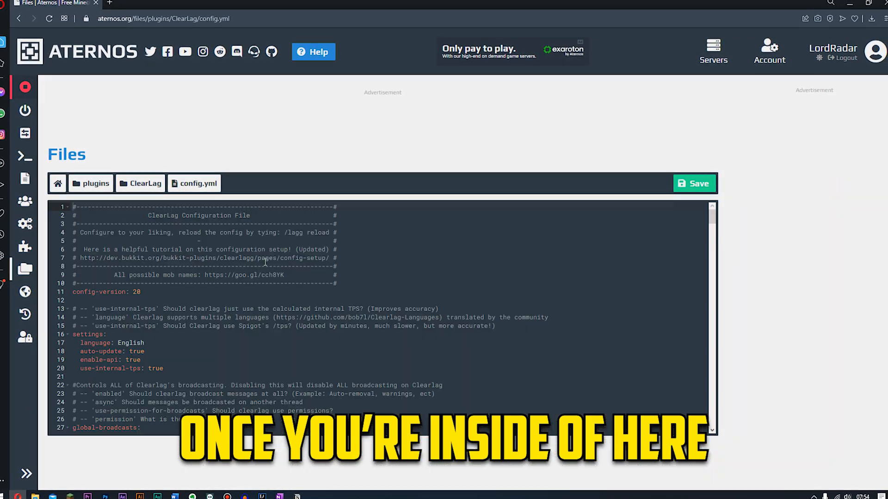
# Scroll down config.yml to the command-remove entity list
pyautogui.scroll(-3)
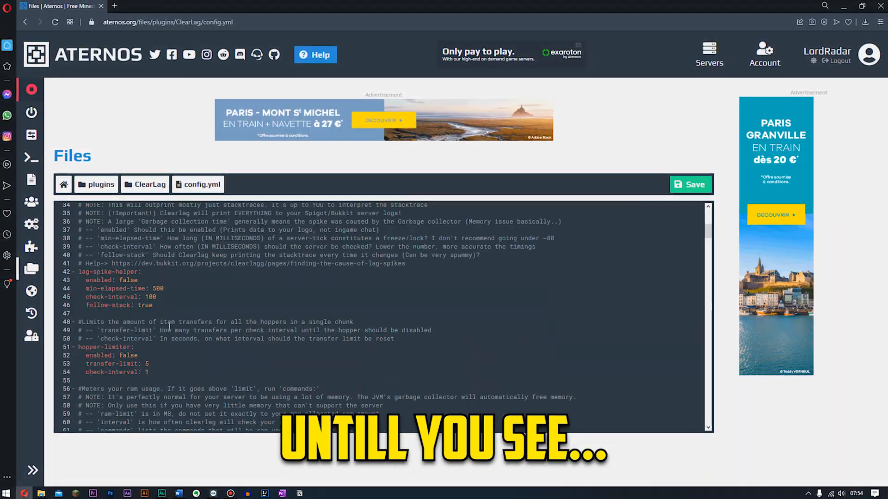
pyautogui.scroll(-3)
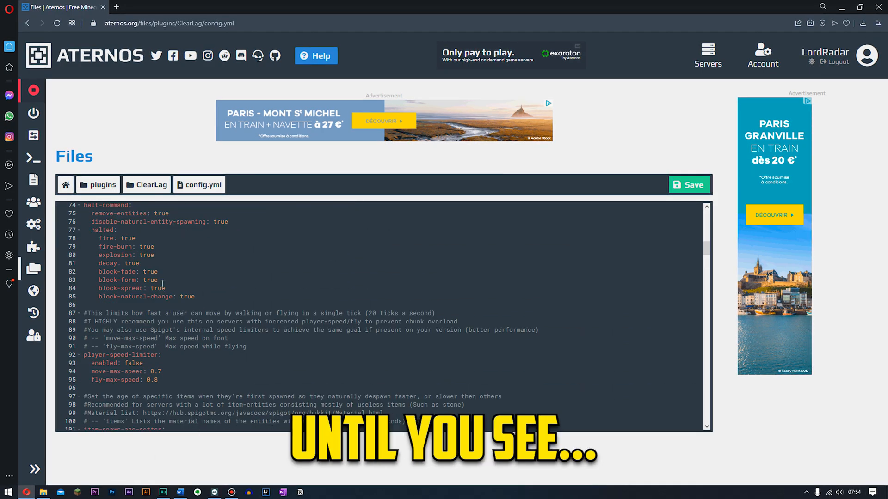
pyautogui.scroll(-3)
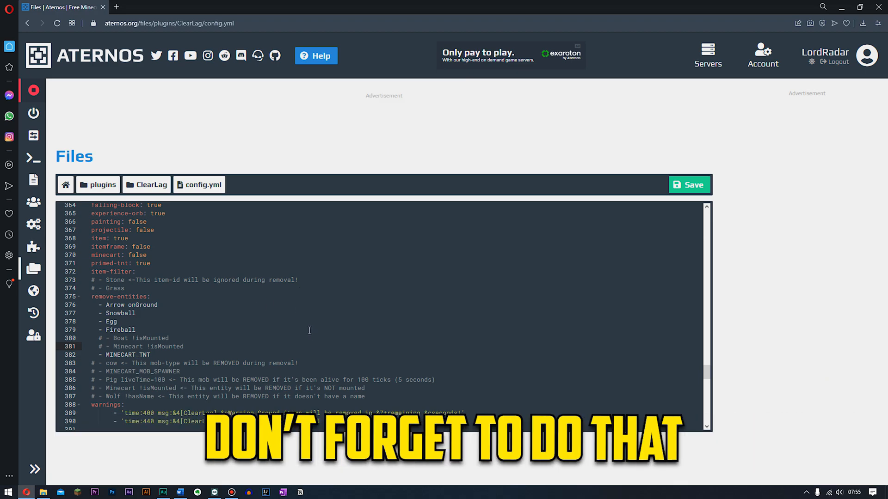
pyautogui.scroll(-3)
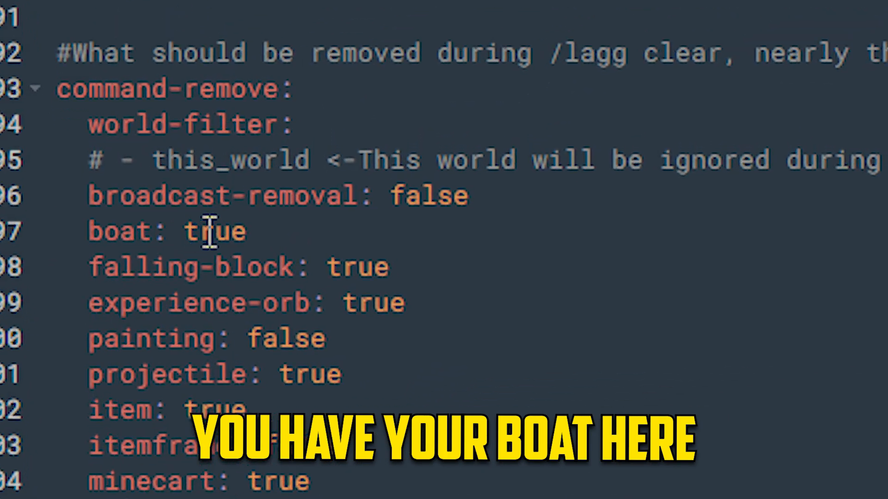
# Change the boat and minecart entries under command-remove to false
pyautogui.write('fla')
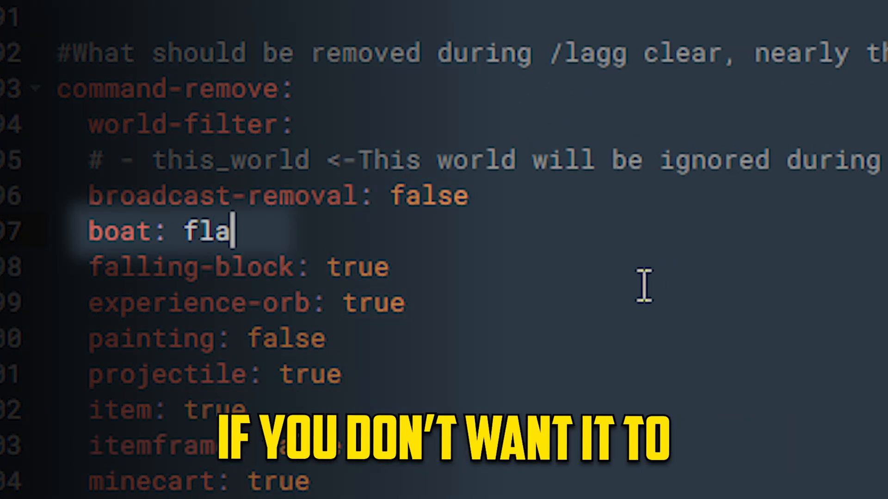
pyautogui.press('Backspace')
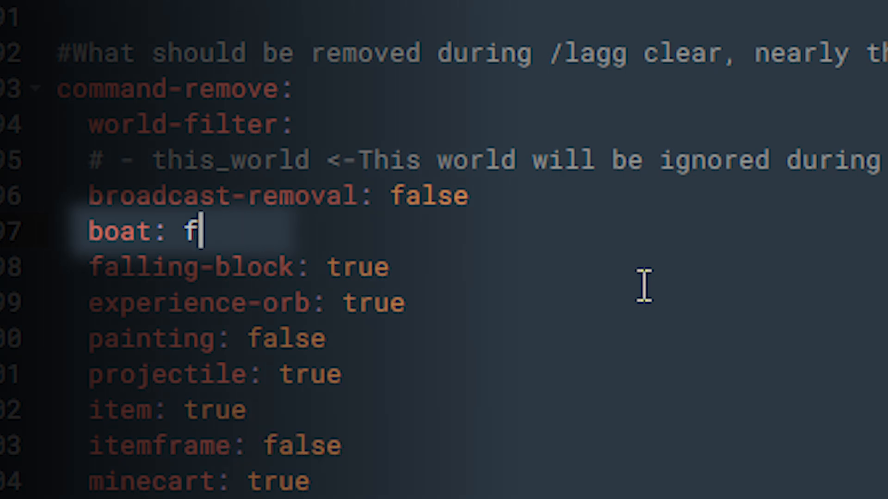
pyautogui.write('alse')
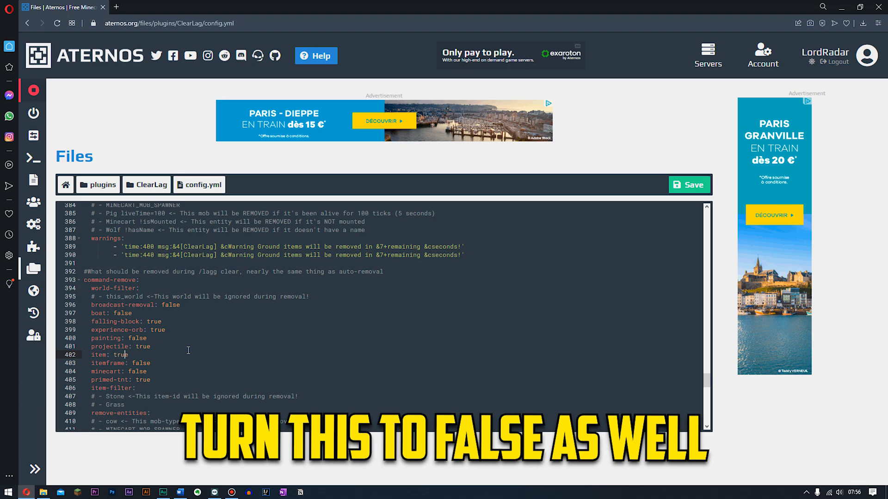
# Save the edited config.yml and confirm
pyautogui.scroll(3)
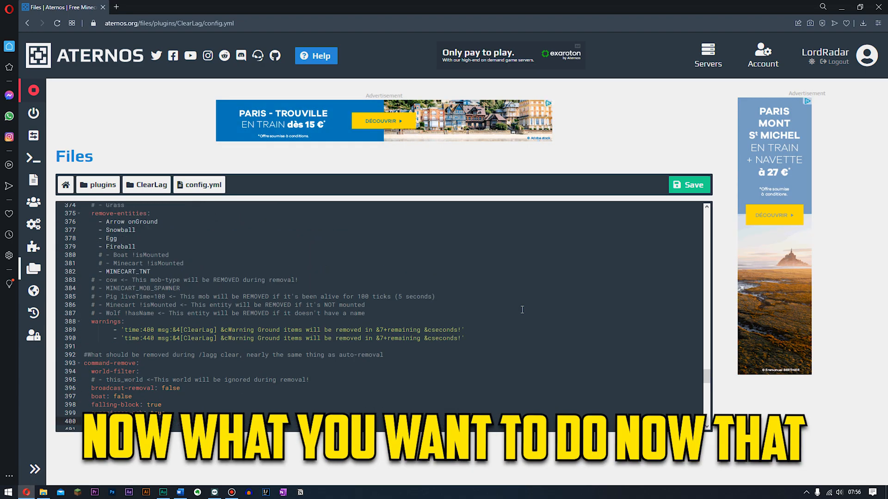
pyautogui.scroll(3)
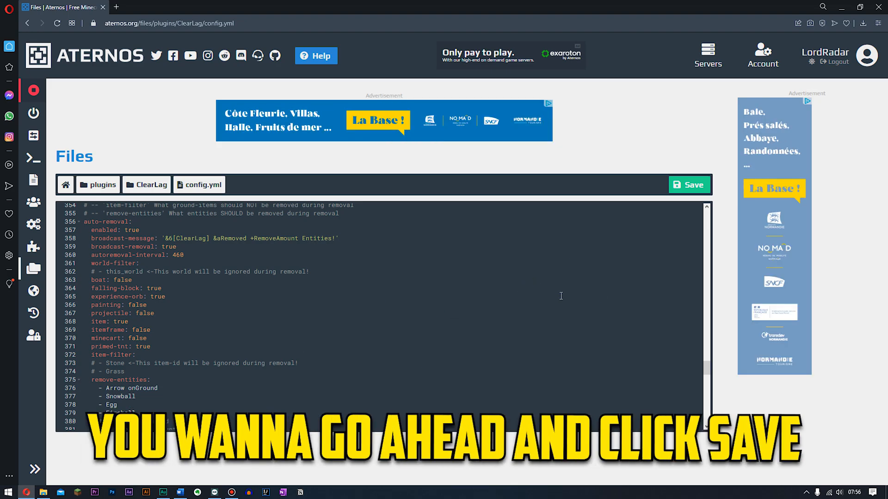
pyautogui.click(689, 185)
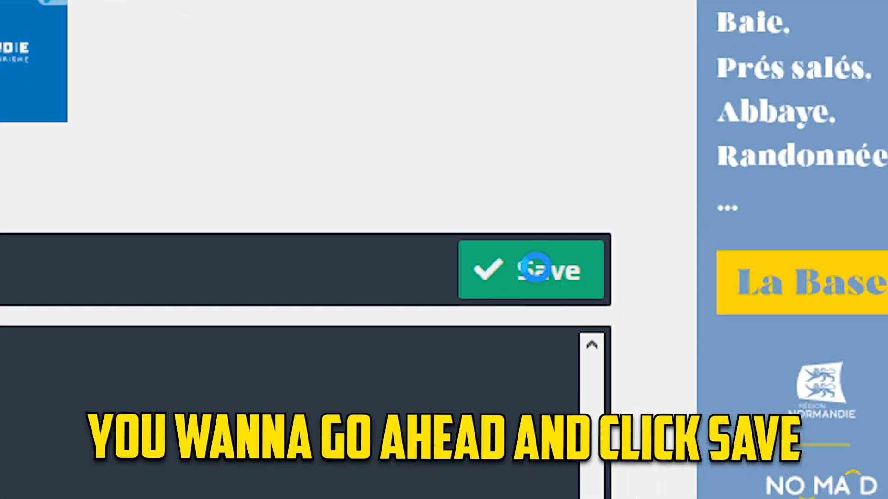
pyautogui.click(532, 269)
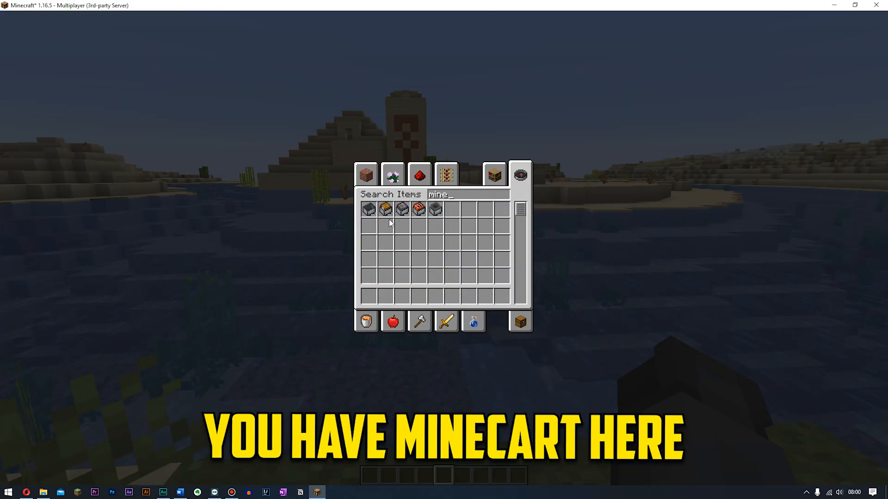
# Get rails and boats from creative inventory; place minecarts on rails, boats on river
pyautogui.write('r')
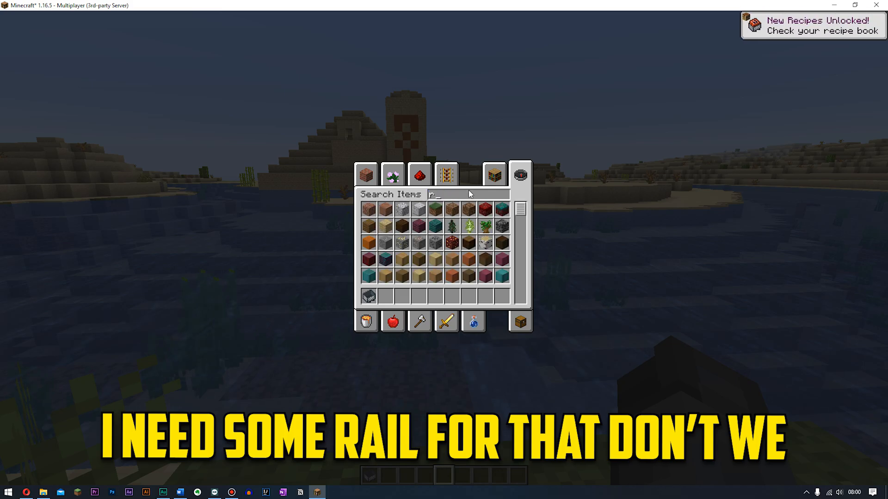
pyautogui.press('Escape')
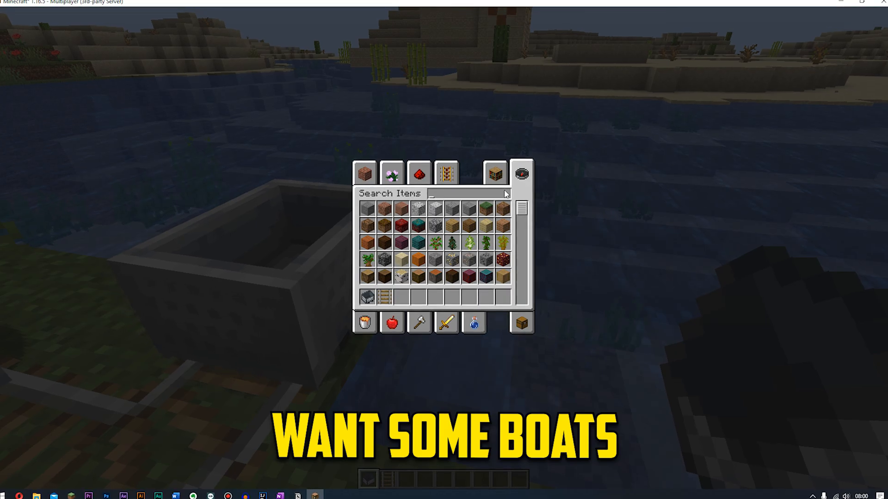
pyautogui.write('boat')
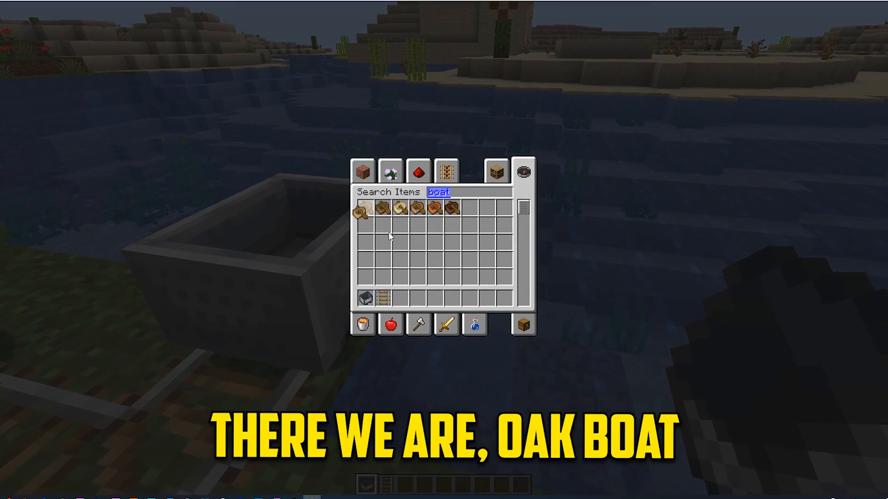
pyautogui.press('Escape')
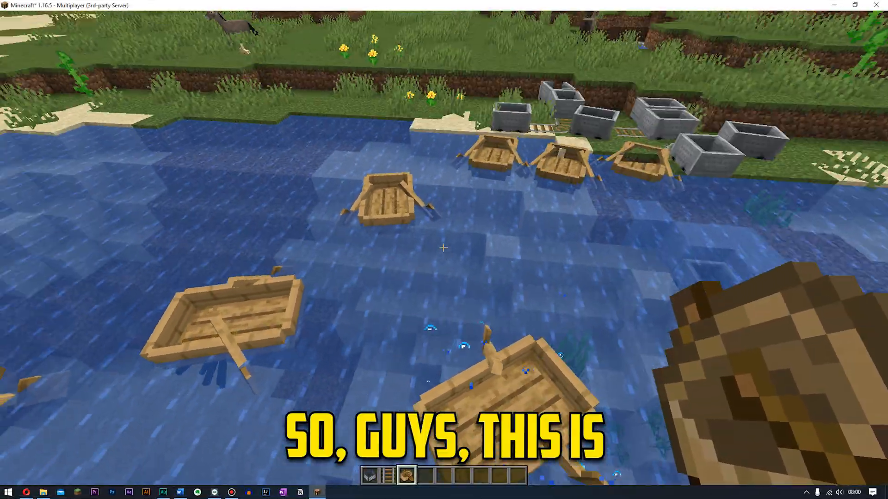
pyautogui.moveTo(443, 249)
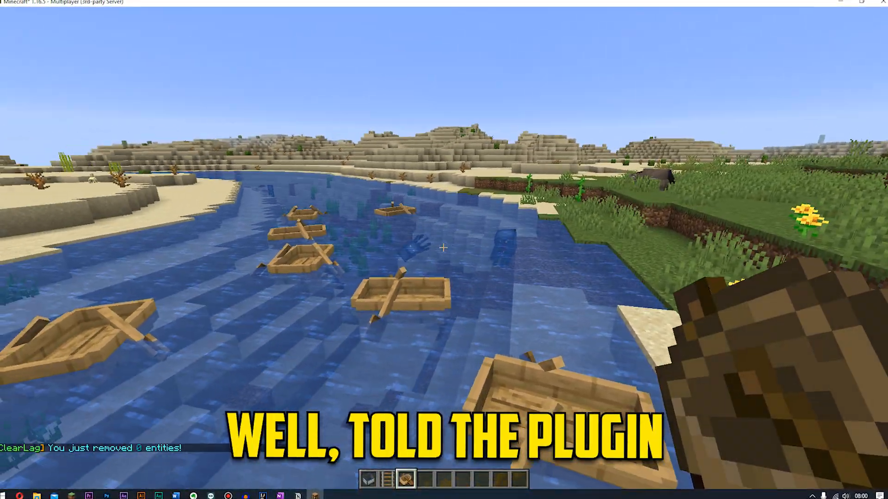
pyautogui.moveTo(444, 250)
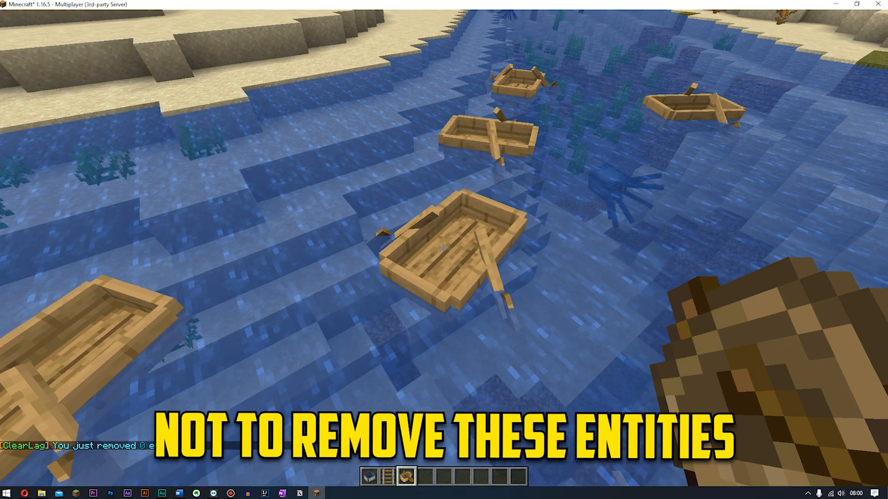